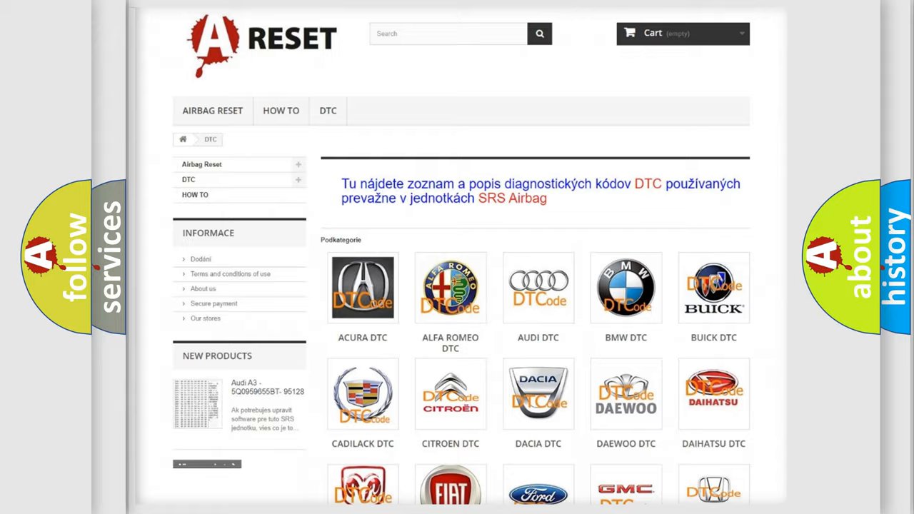
pyautogui.scroll(-3)
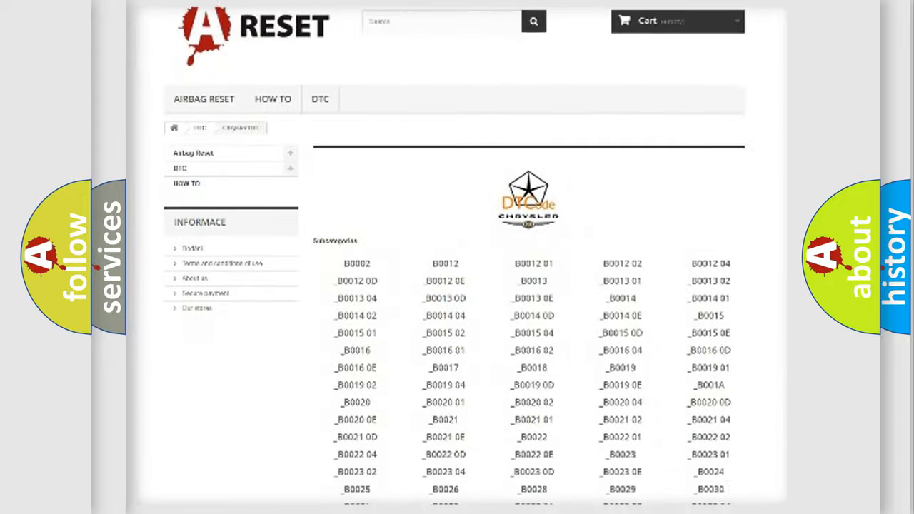
pyautogui.scroll(-3)
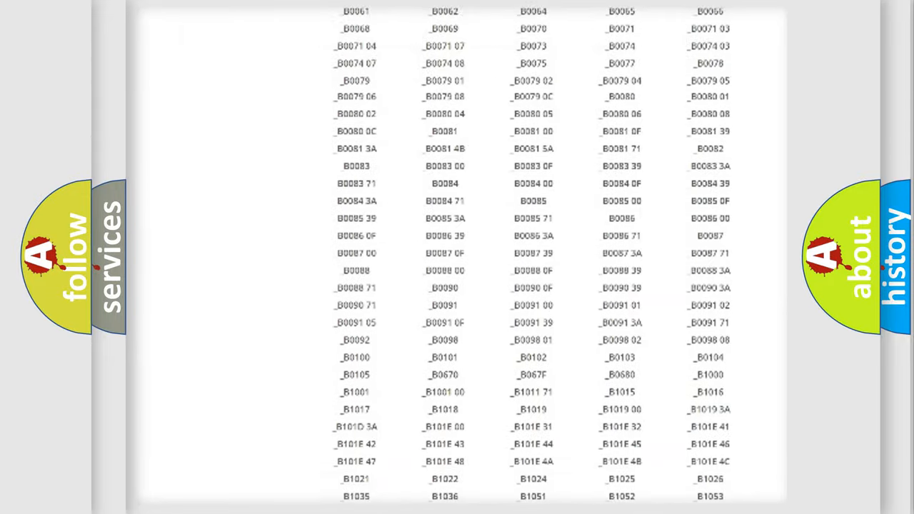
pyautogui.scroll(3)
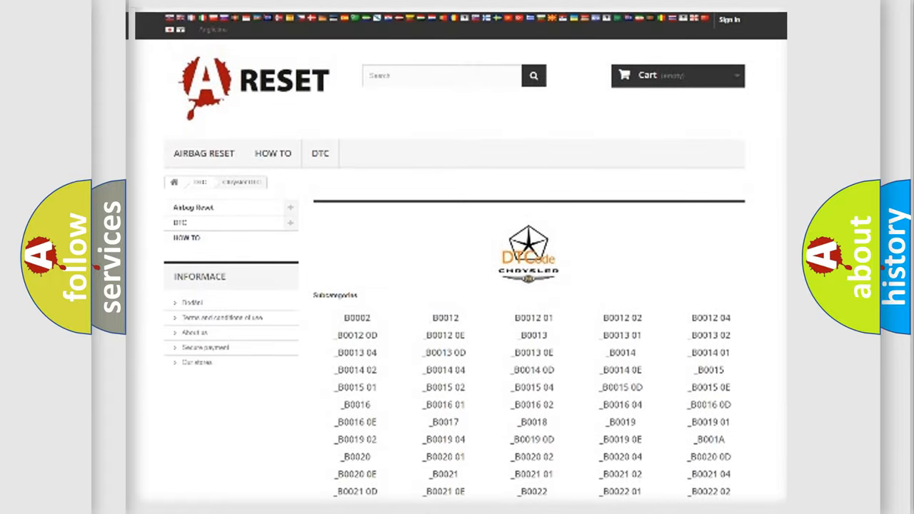